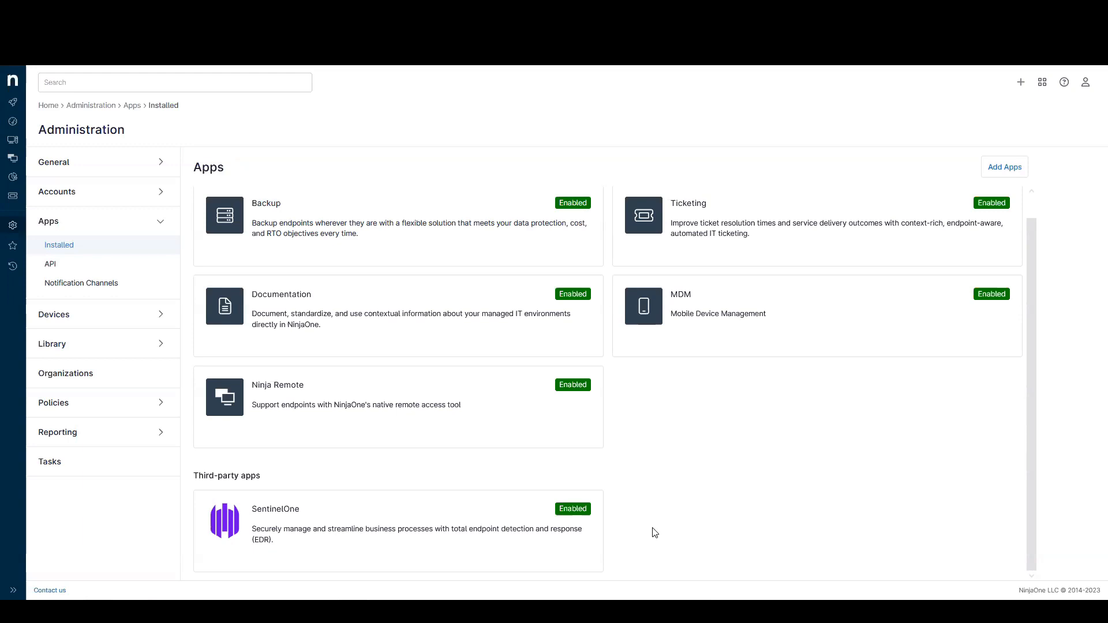
mouse_move(493, 523)
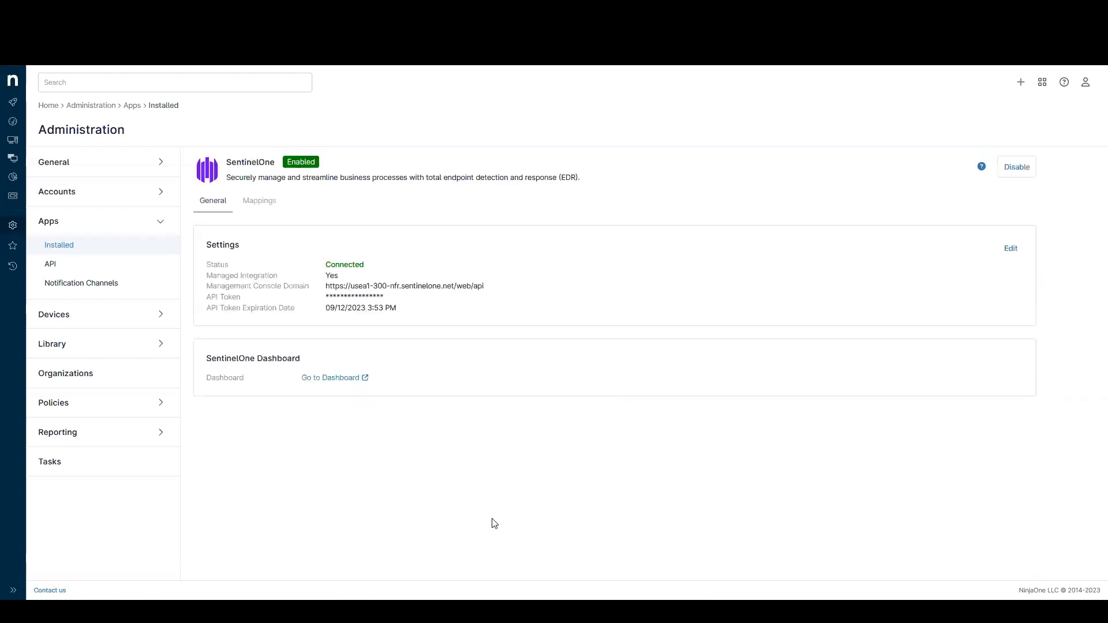
mouse_move(376, 330)
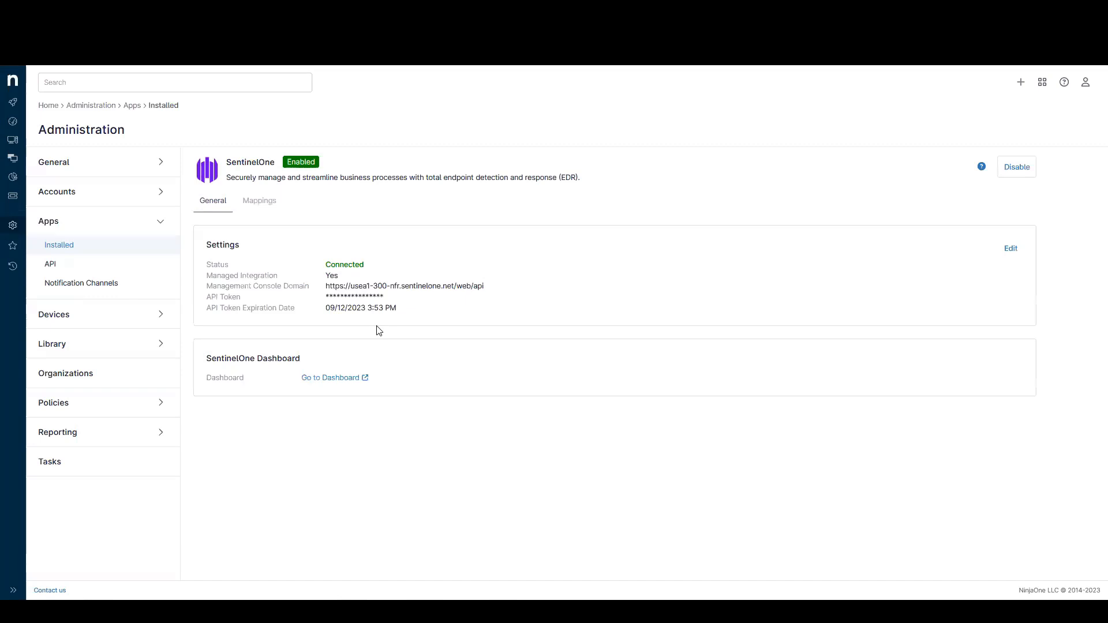
mouse_move(334, 389)
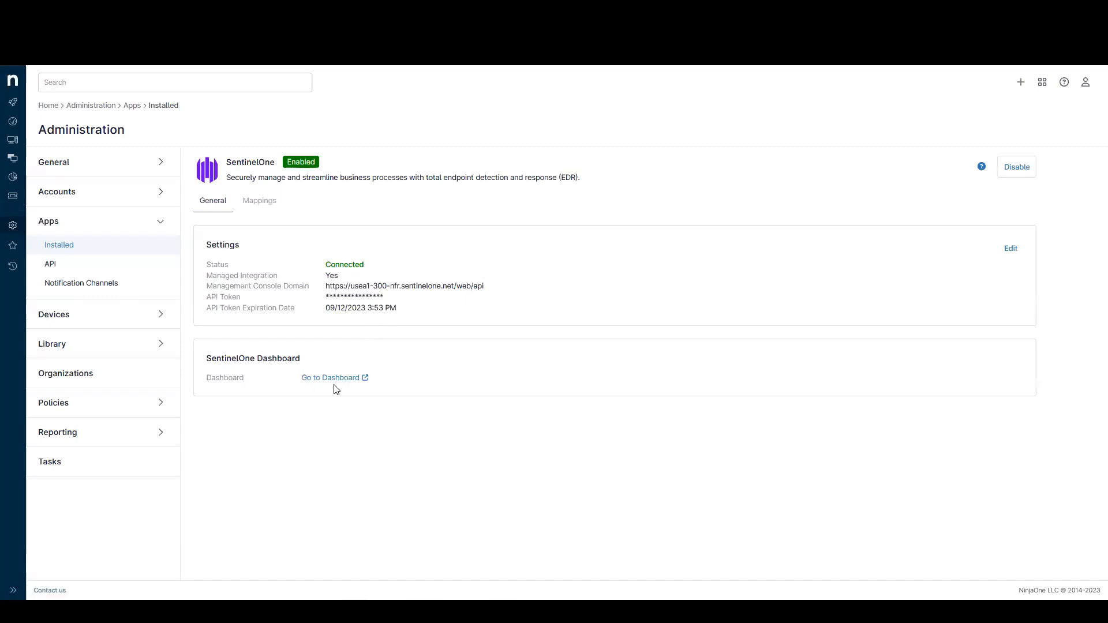
mouse_move(345, 389)
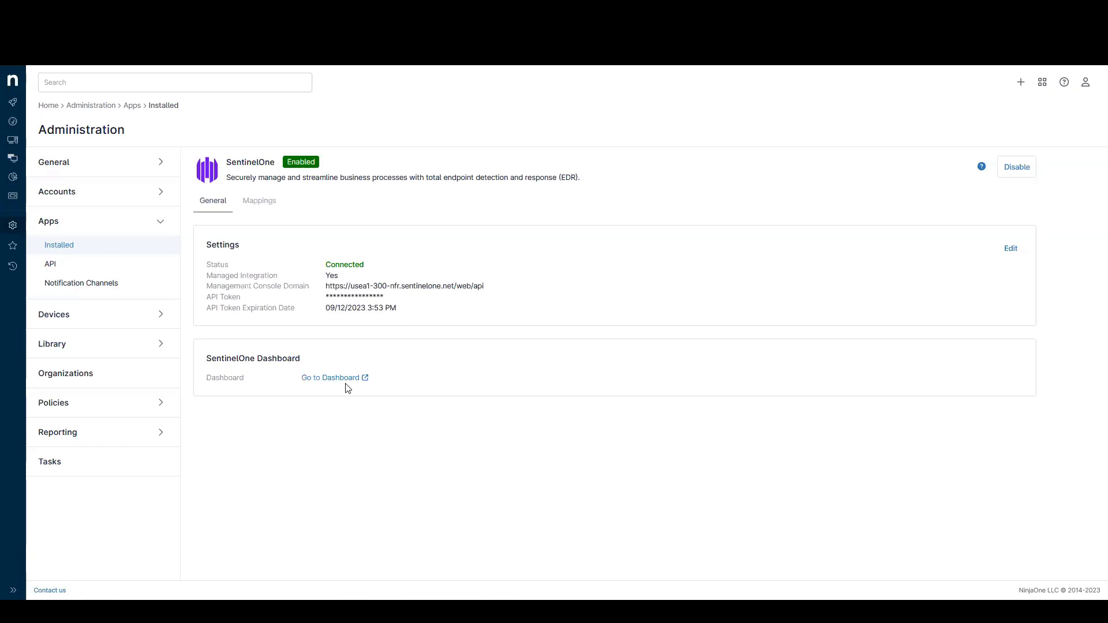
mouse_move(96, 410)
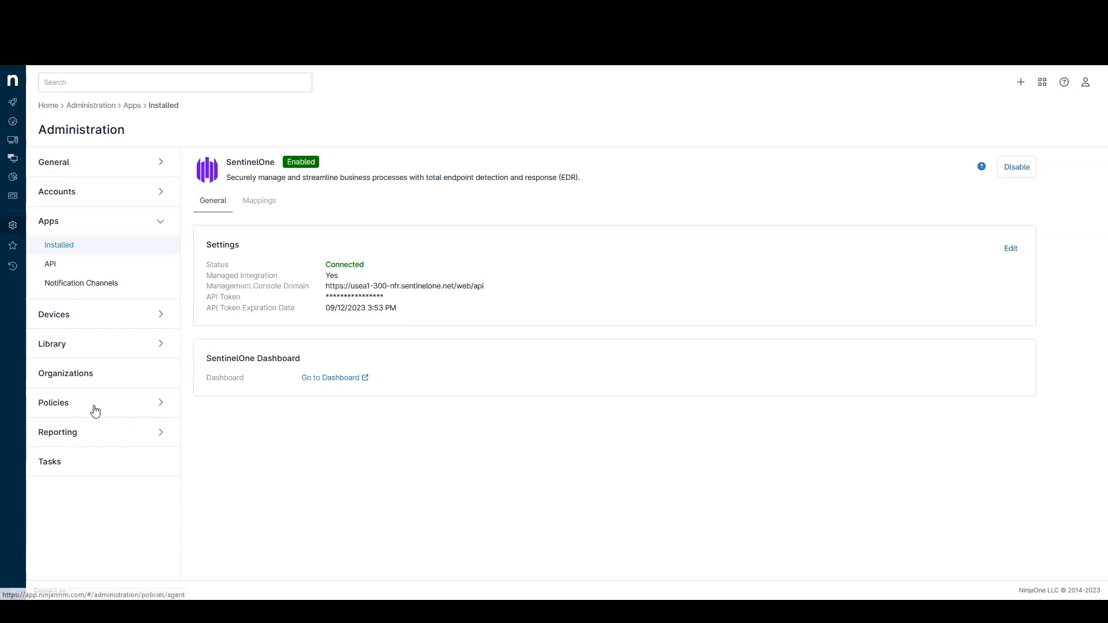
Step: Review the Antivirus settings of the 1. Windows Workstation agent policy showing SentinelOne, then return to the dashboard
click(53, 403)
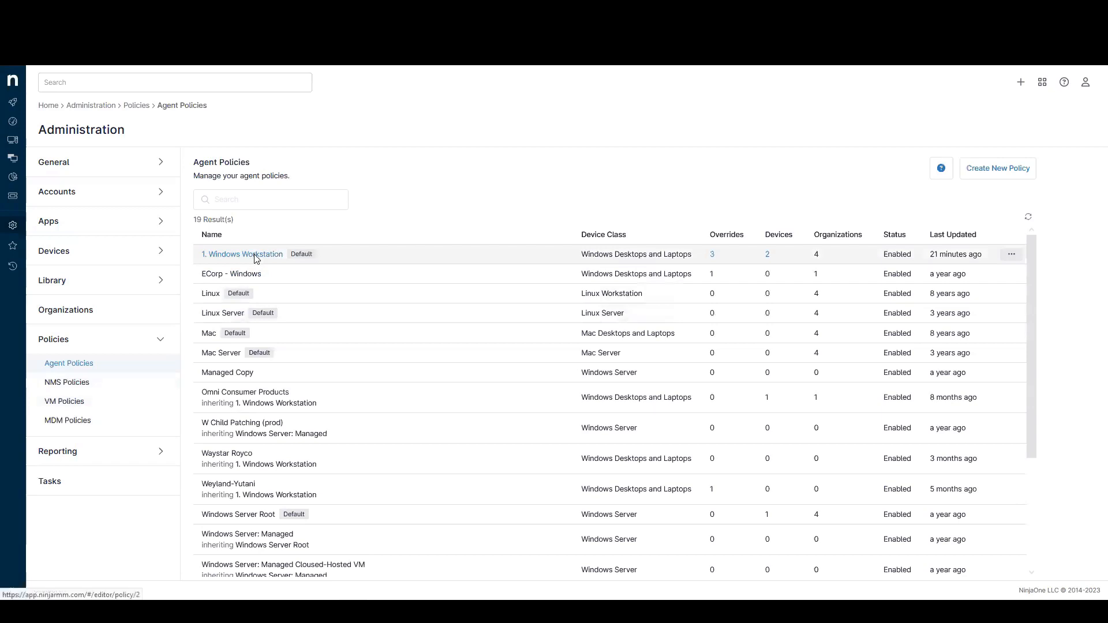
click(244, 254)
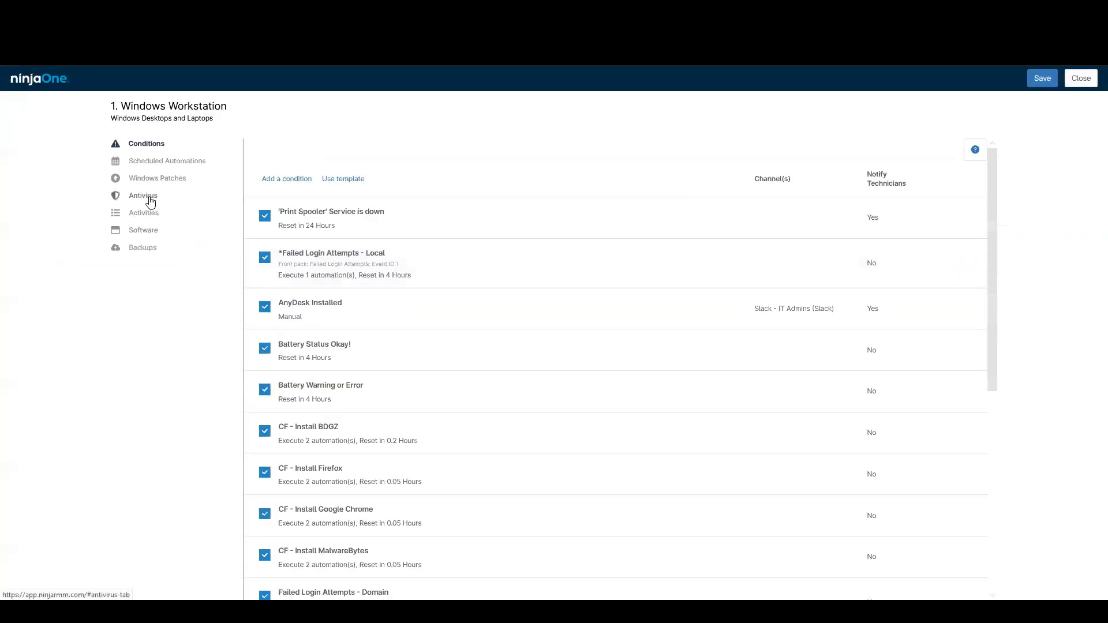
click(143, 197)
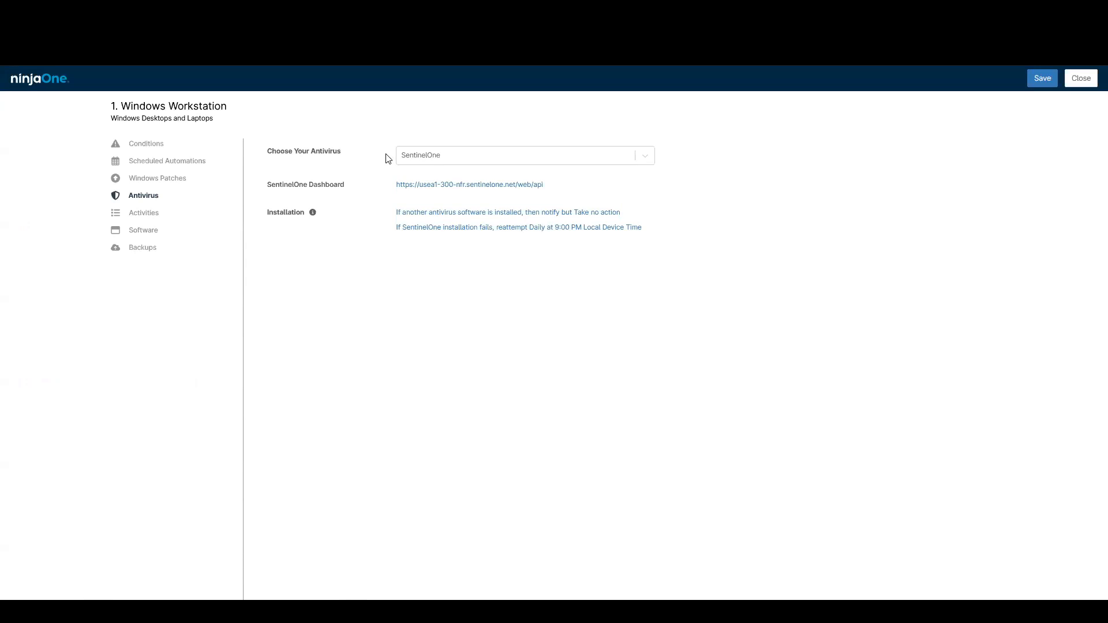
mouse_move(392, 215)
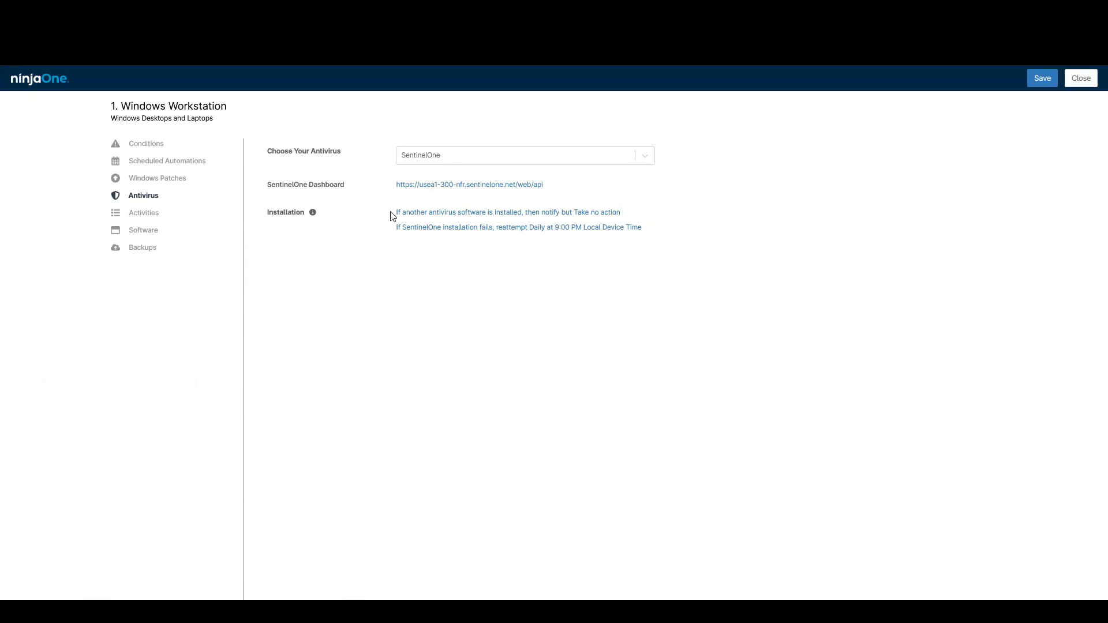
mouse_move(1088, 86)
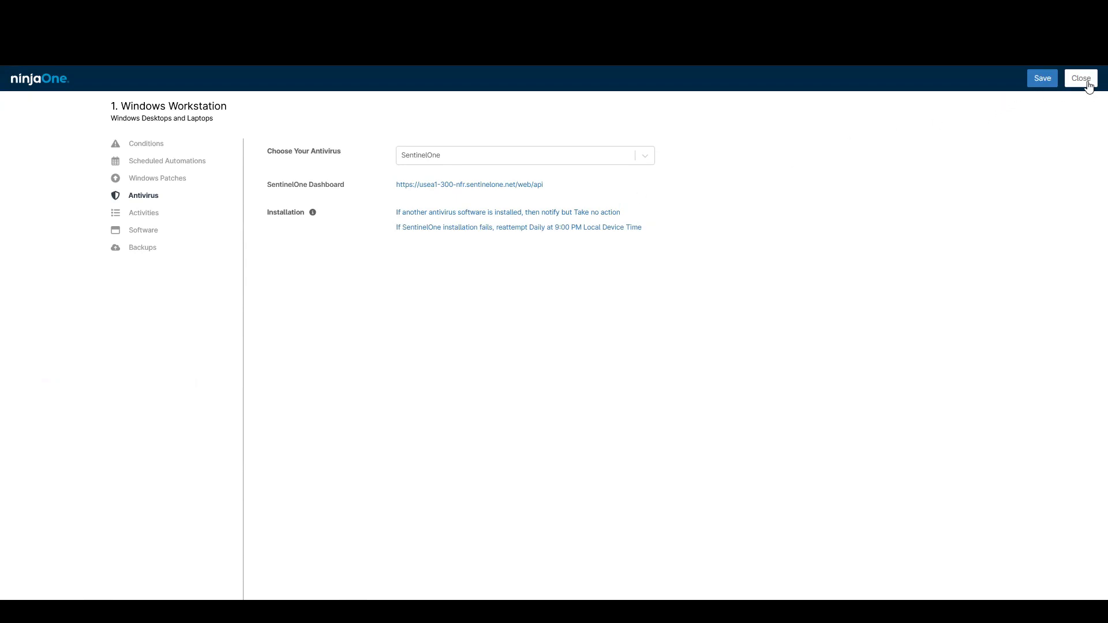
click(1079, 77)
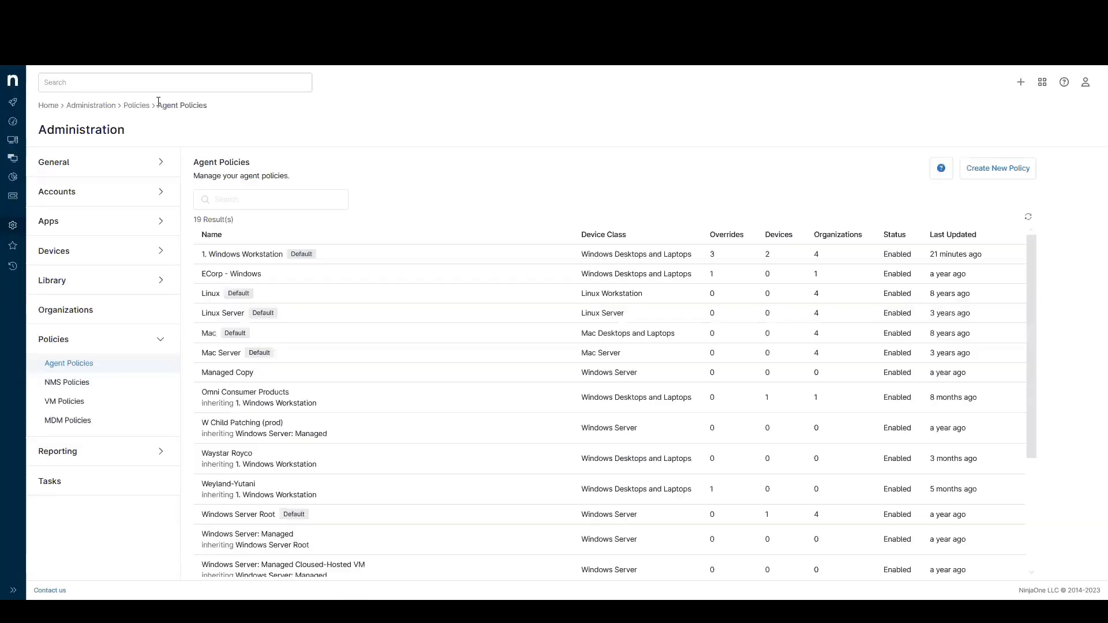
click(12, 79)
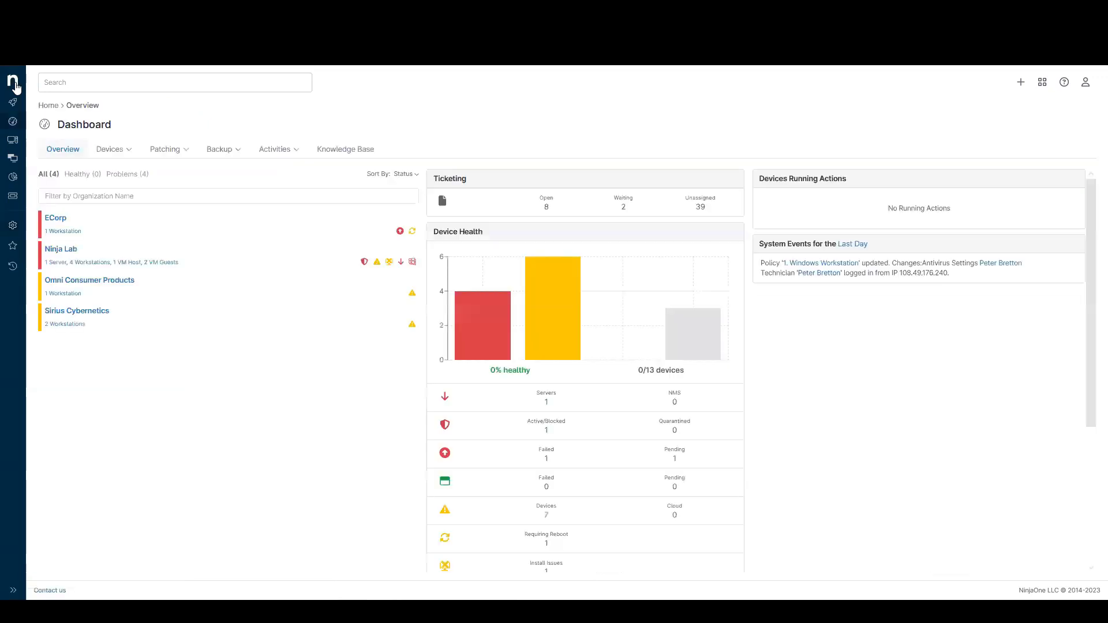
mouse_move(364, 262)
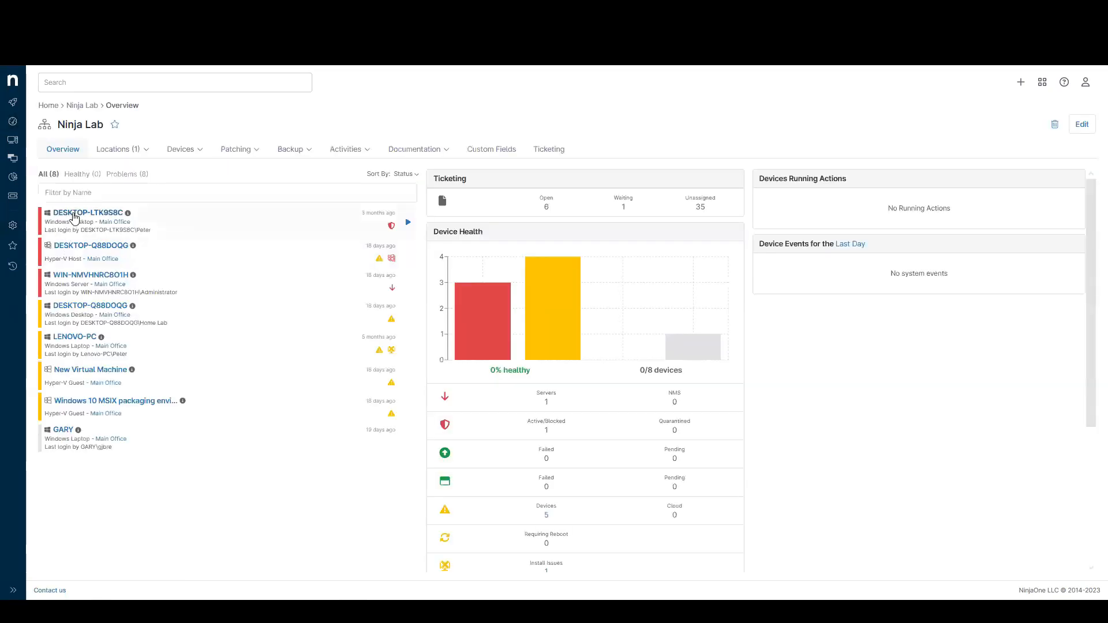
Step: View the DESKTOP-LTK9S8C device overview listing SentinelOne as antivirus
click(88, 212)
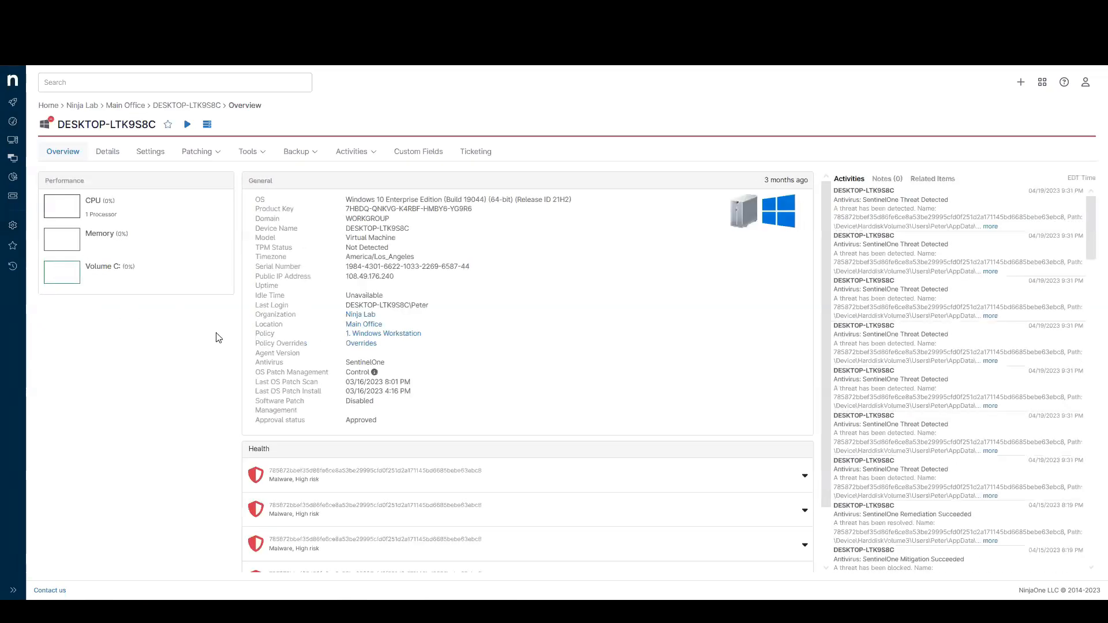
Step: Follow a high-risk malware threat entry from Health out to the SentinelOne console, confirming Continue
double_click(365, 362)
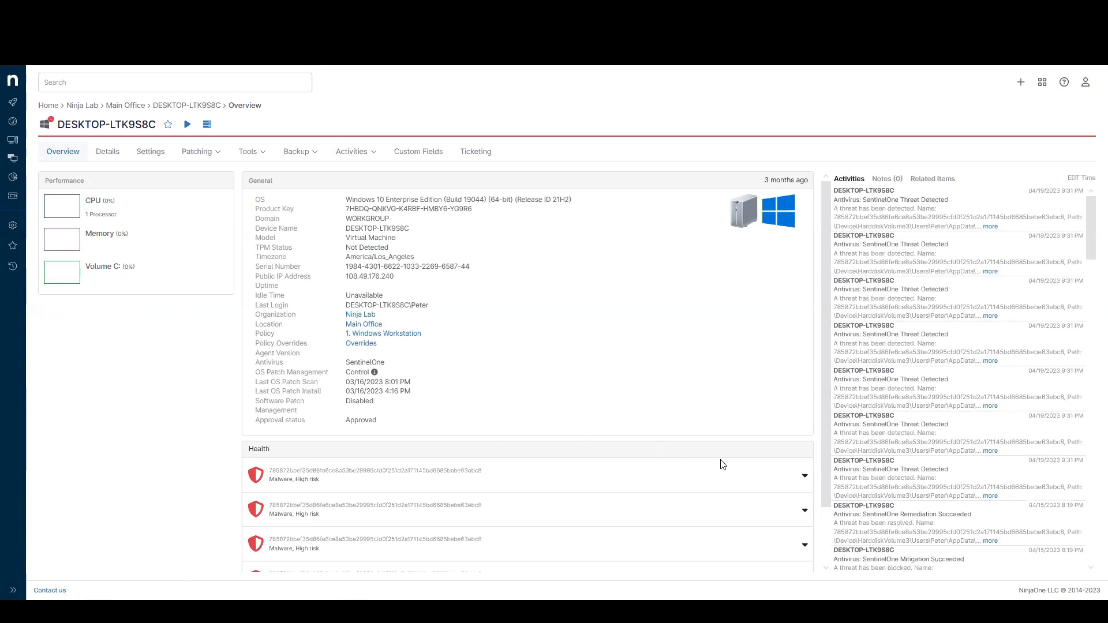
mouse_move(812, 485)
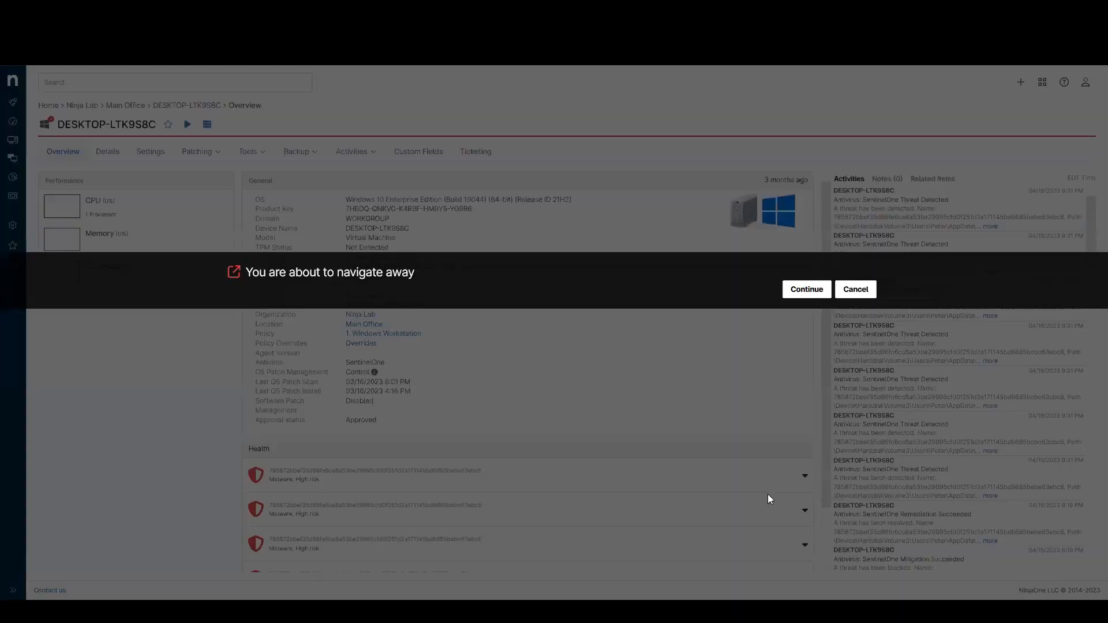
mouse_move(807, 339)
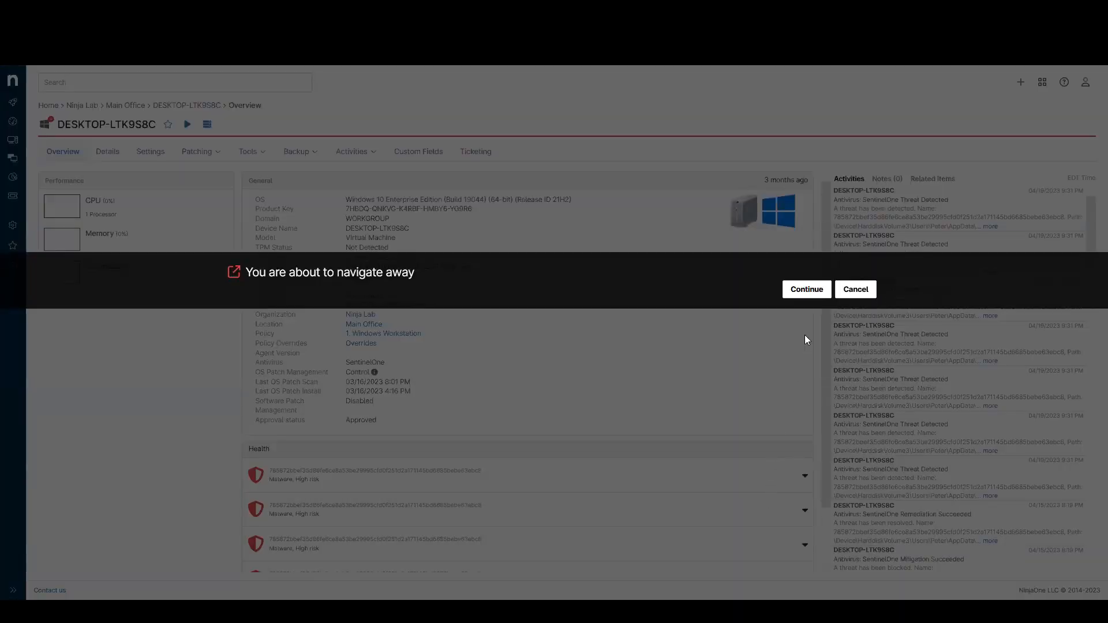
click(806, 288)
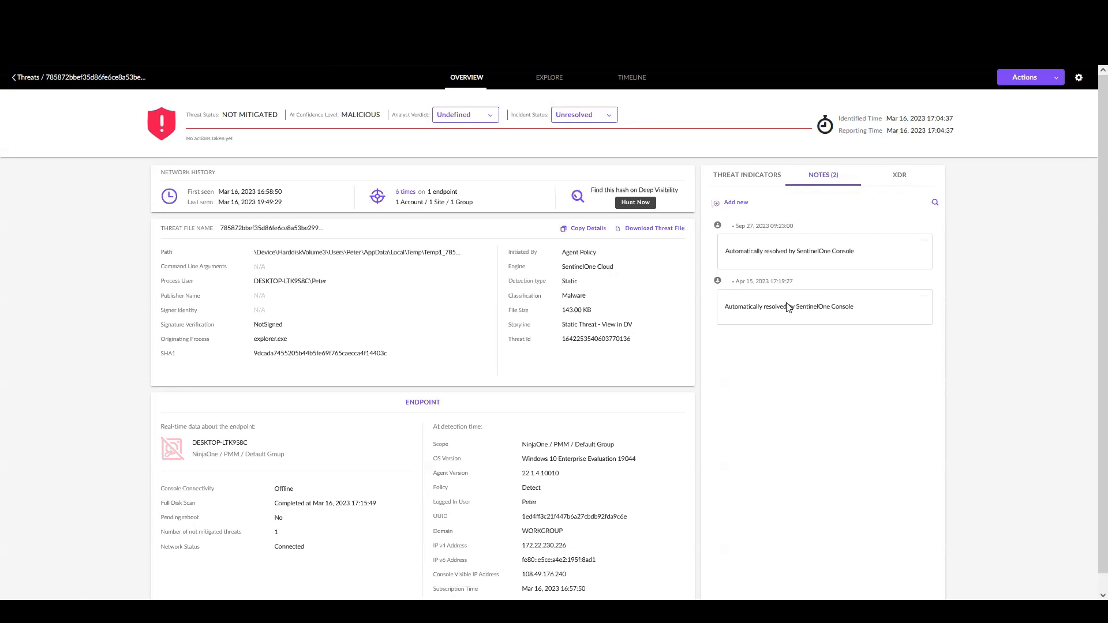
mouse_move(478, 115)
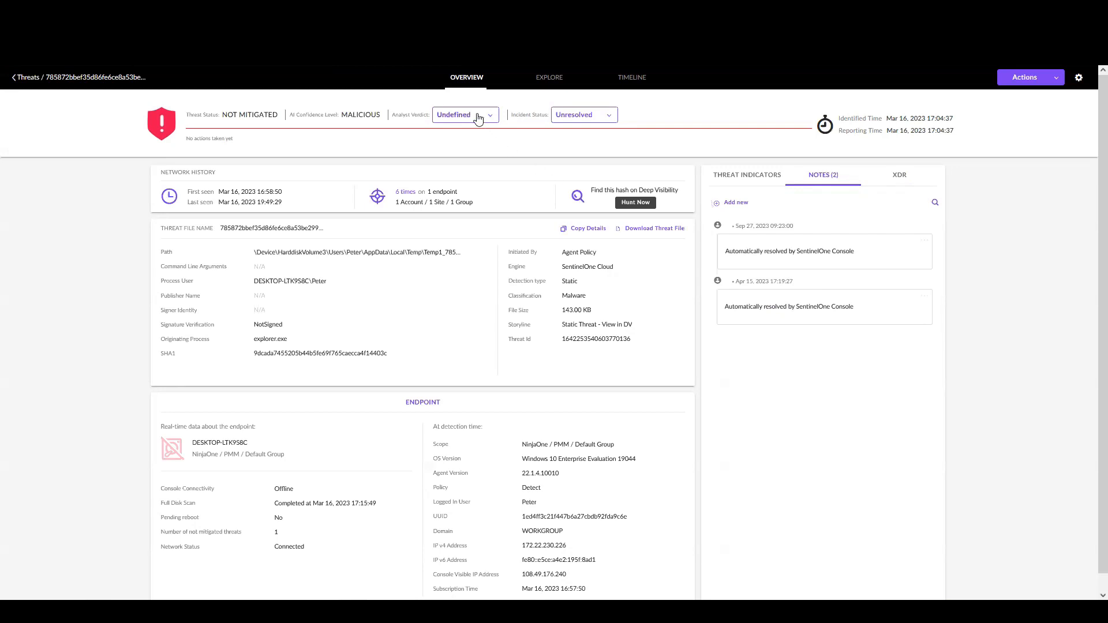
Step: Set the threat's Analyst Verdict to True Positive
click(463, 115)
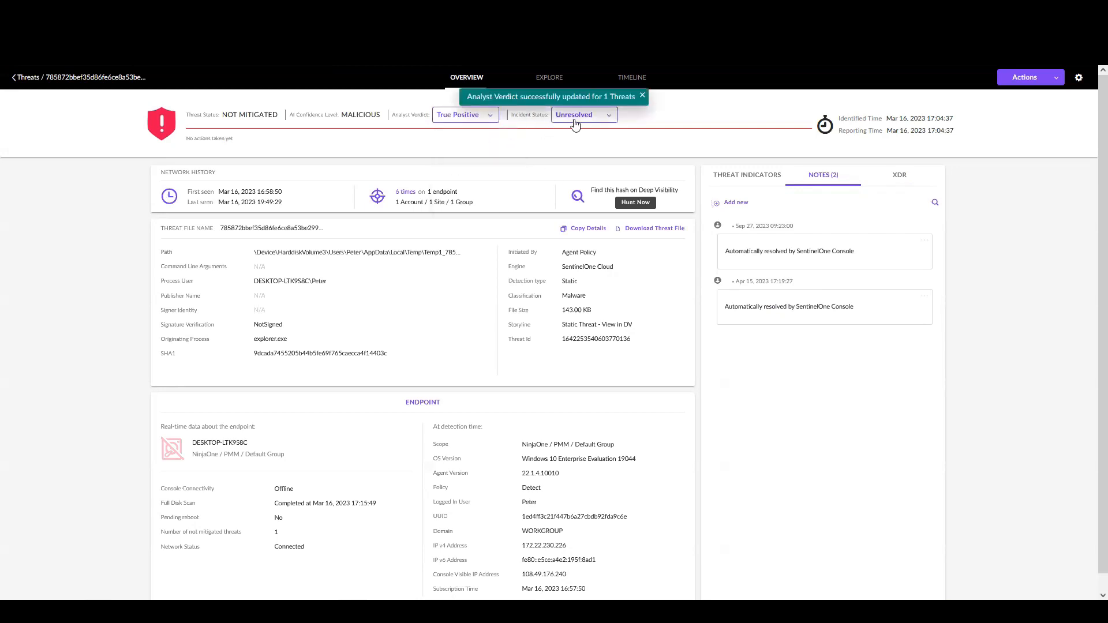